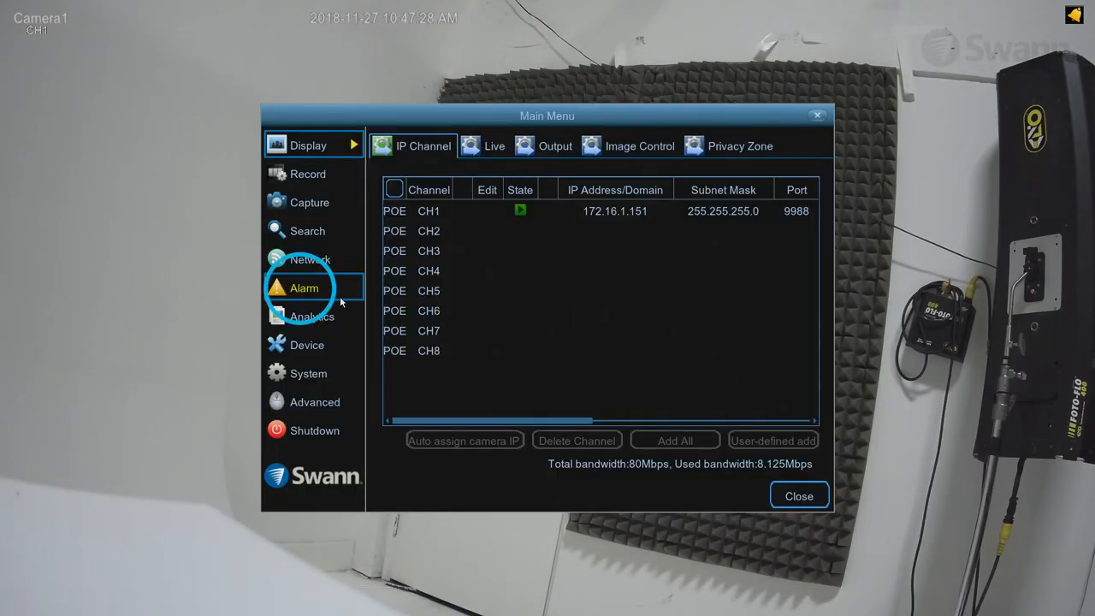
Open the Alarm settings and show the Deterrent tab for CH1
left_click(305, 287)
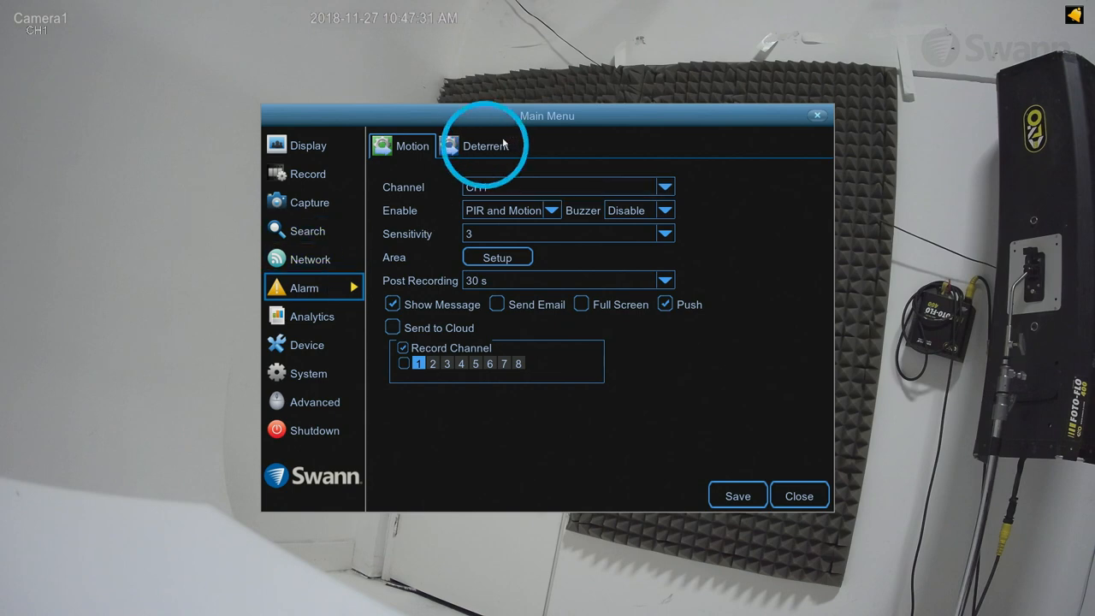
left_click(485, 146)
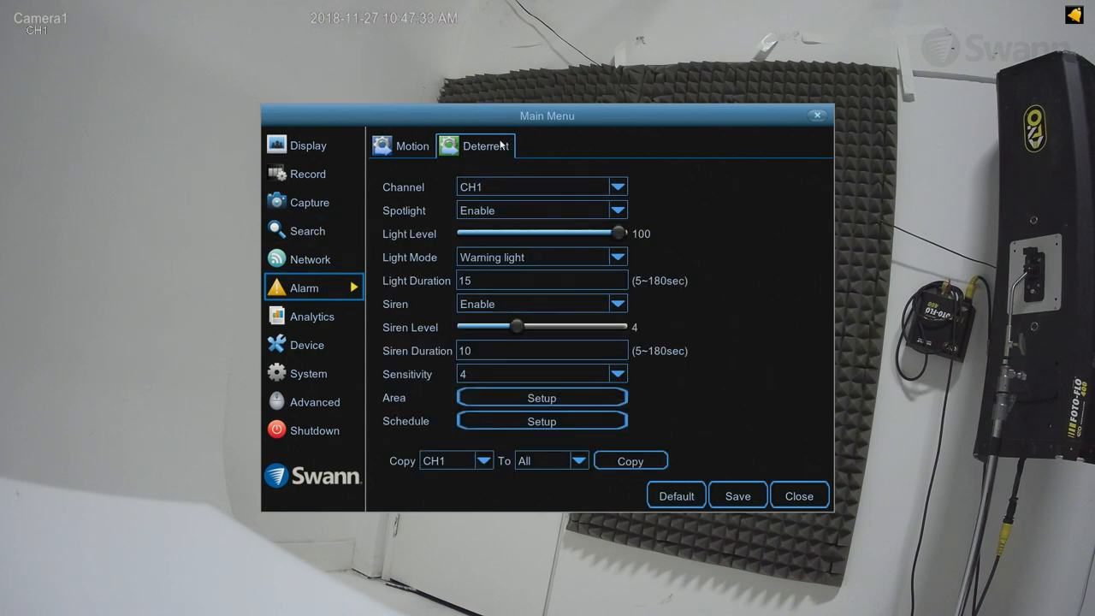
Set the CH1 spotlight to level 100 in Warning light mode with a 60-second duration
left_click(618, 186)
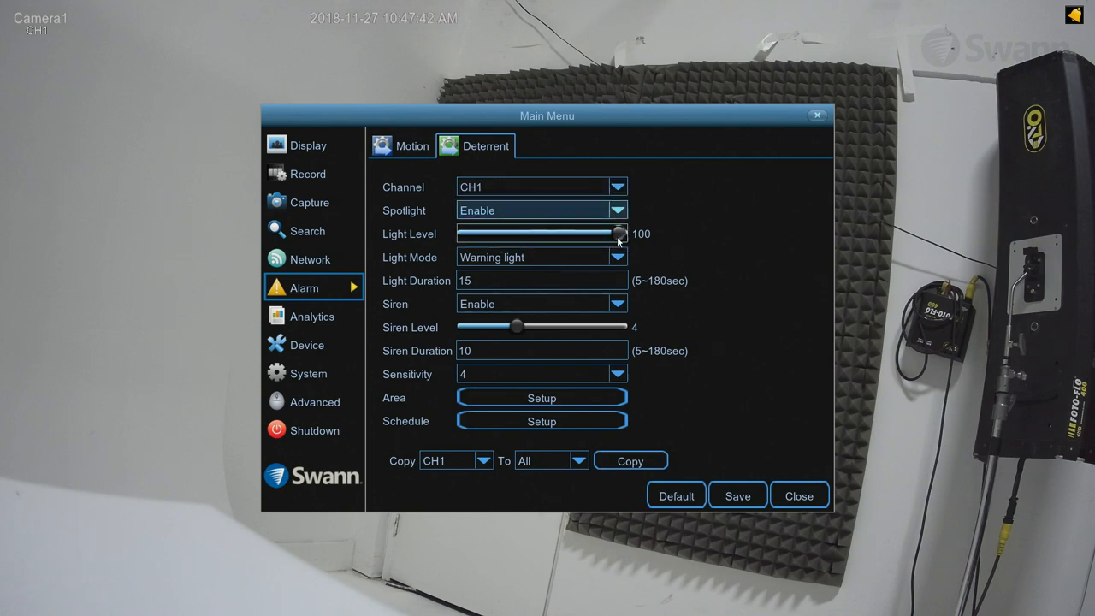
left_click_drag(621, 234, 462, 233)
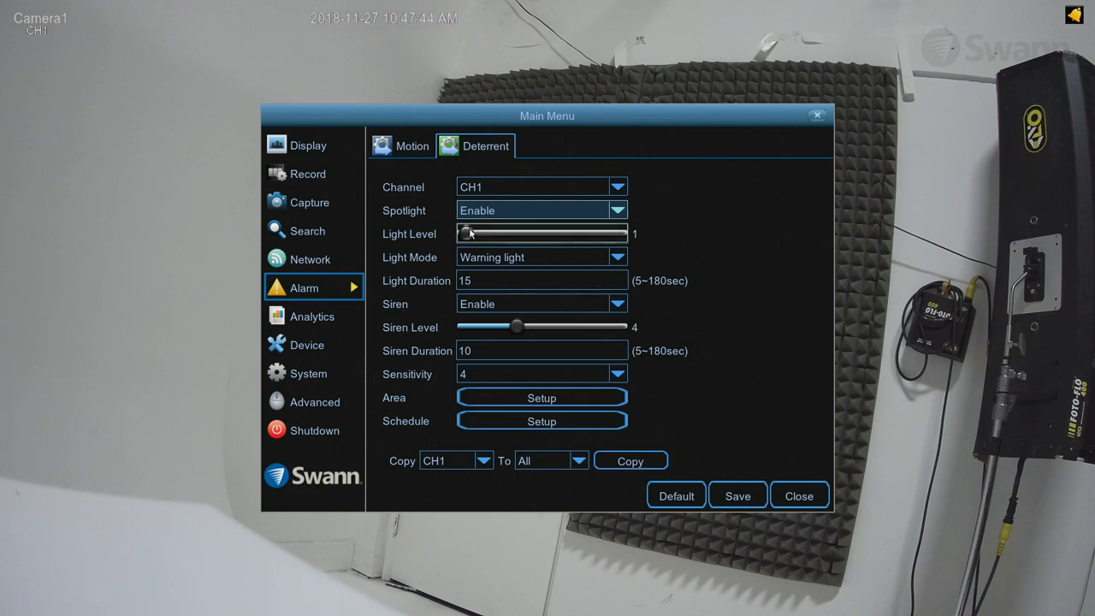
left_click_drag(469, 234, 621, 233)
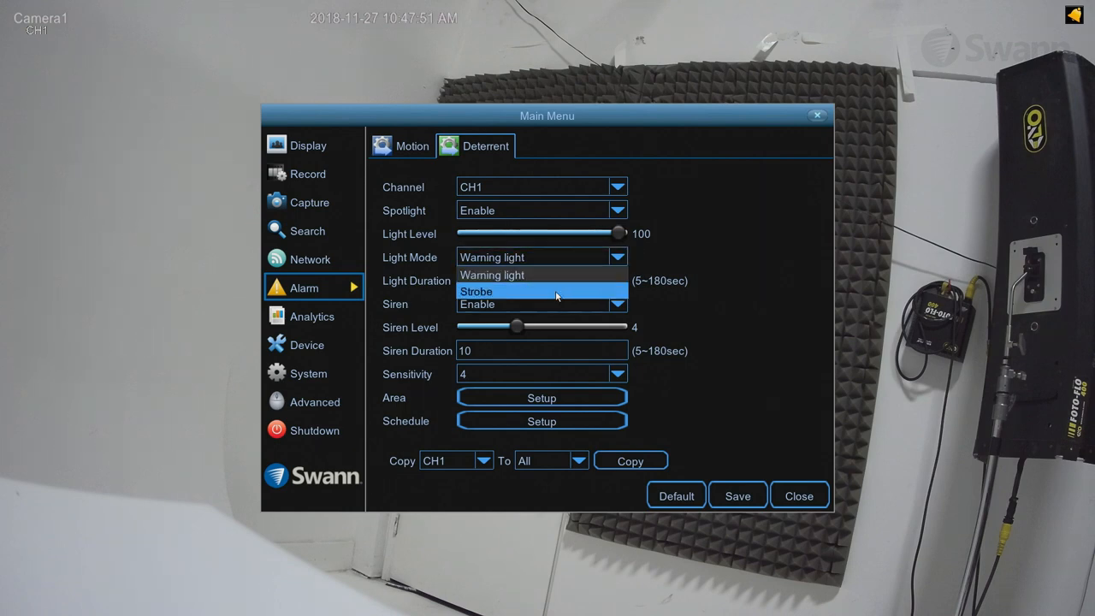
left_click(542, 280)
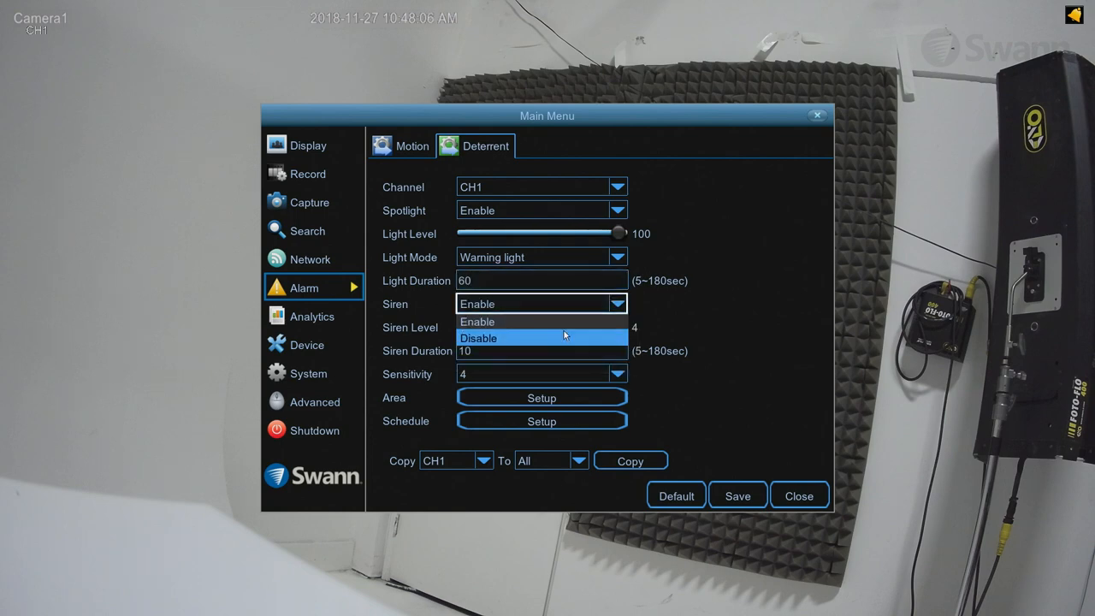
Re-enable the siren, raise its level to 10, and set the duration to 60 seconds
left_click(479, 338)
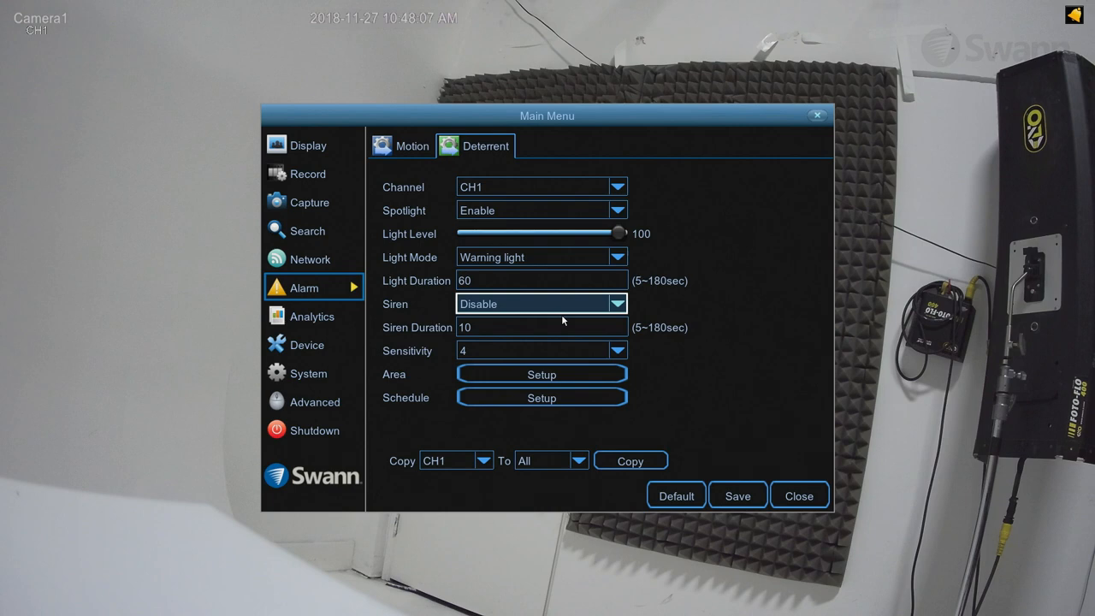
left_click(541, 303)
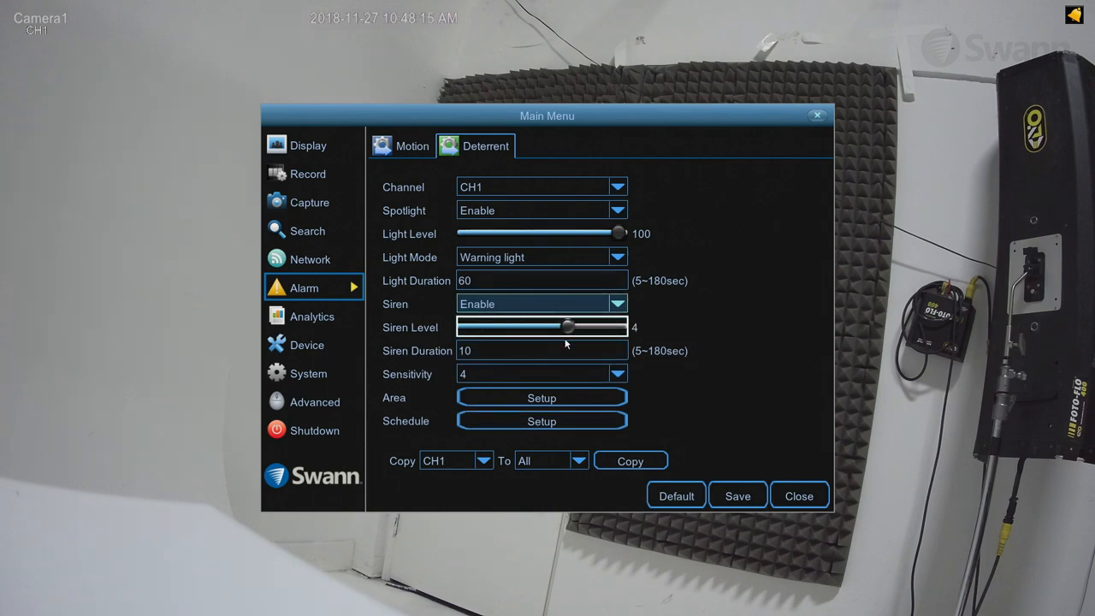
left_click_drag(569, 327, 513, 327)
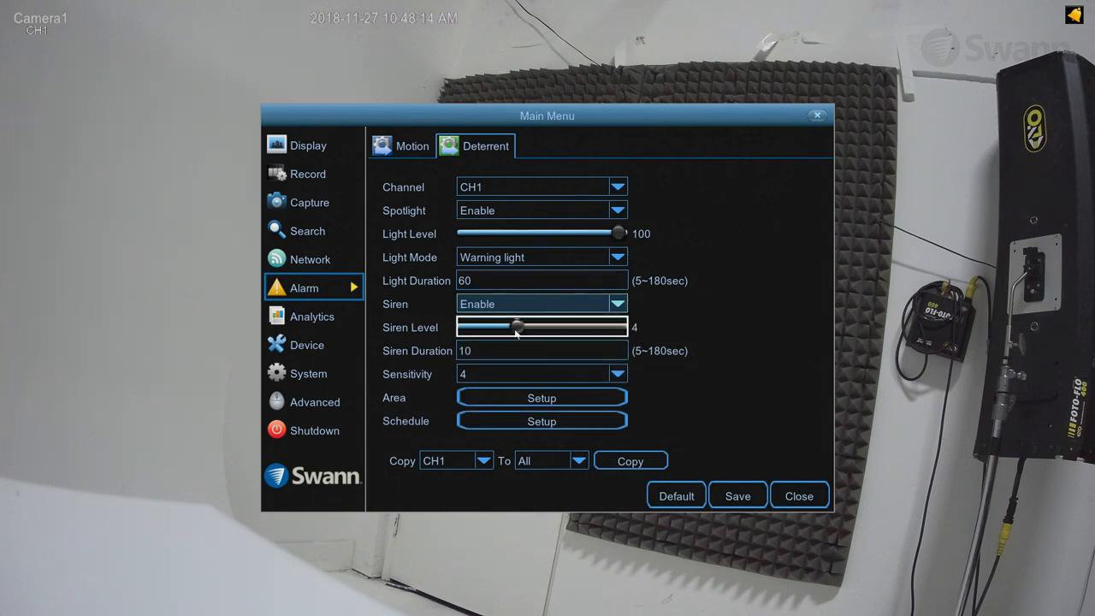
left_click_drag(515, 327, 620, 327)
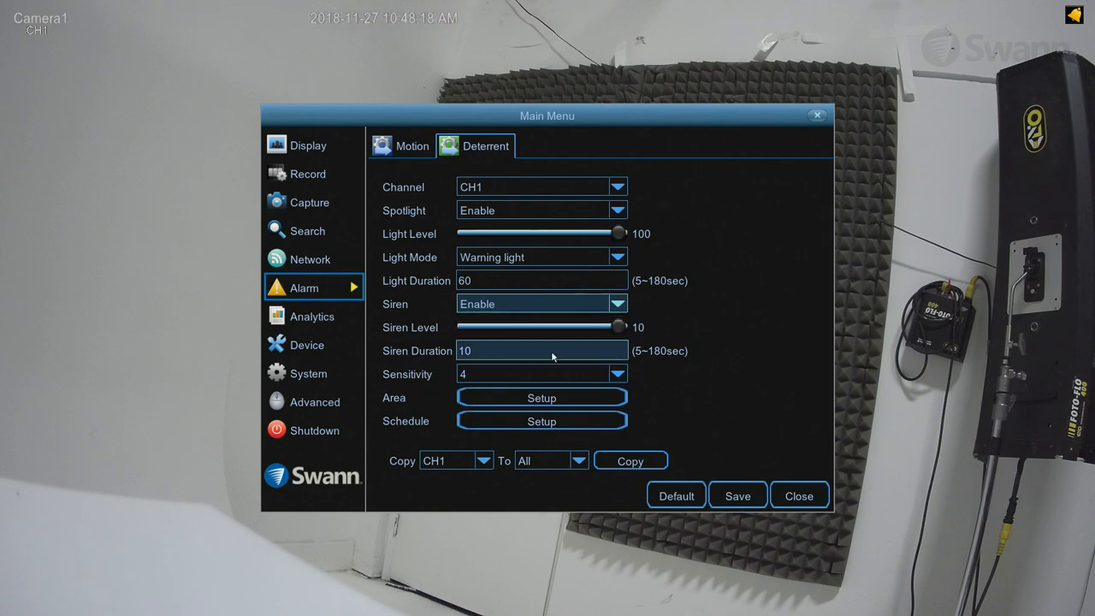
left_click(542, 350)
type("60")
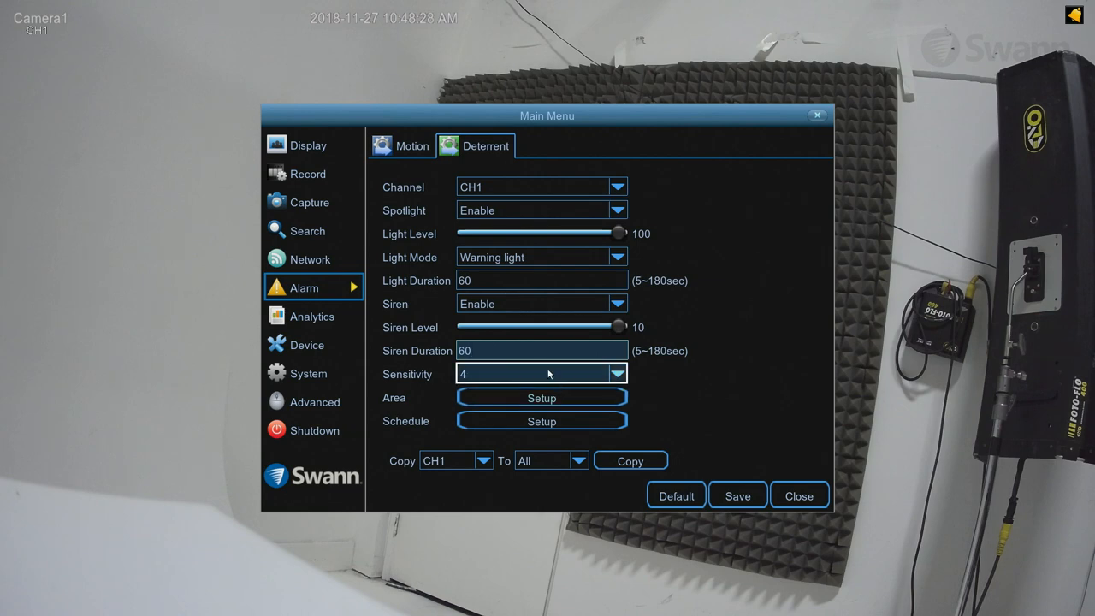
Choose 8 from the deterrent Sensitivity dropdown
left_click(617, 374)
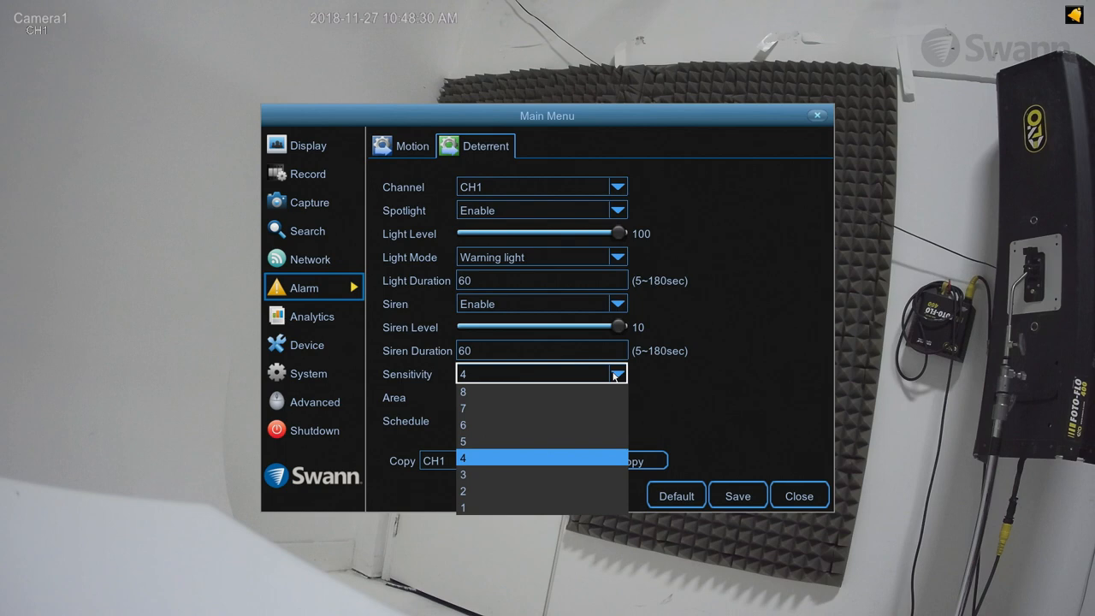
left_click(463, 391)
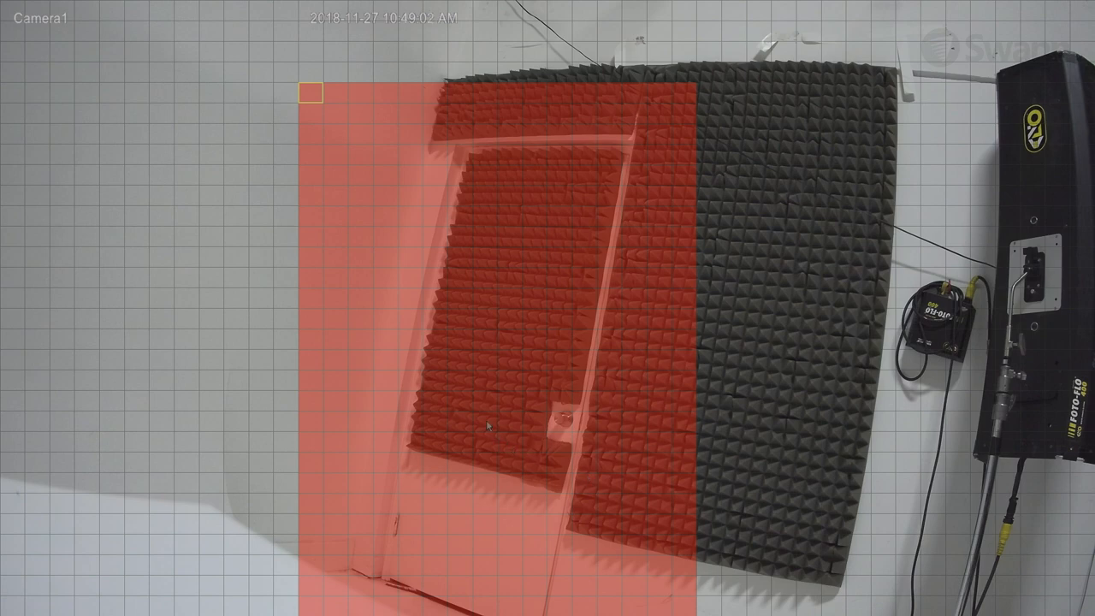
mouse_move(767, 170)
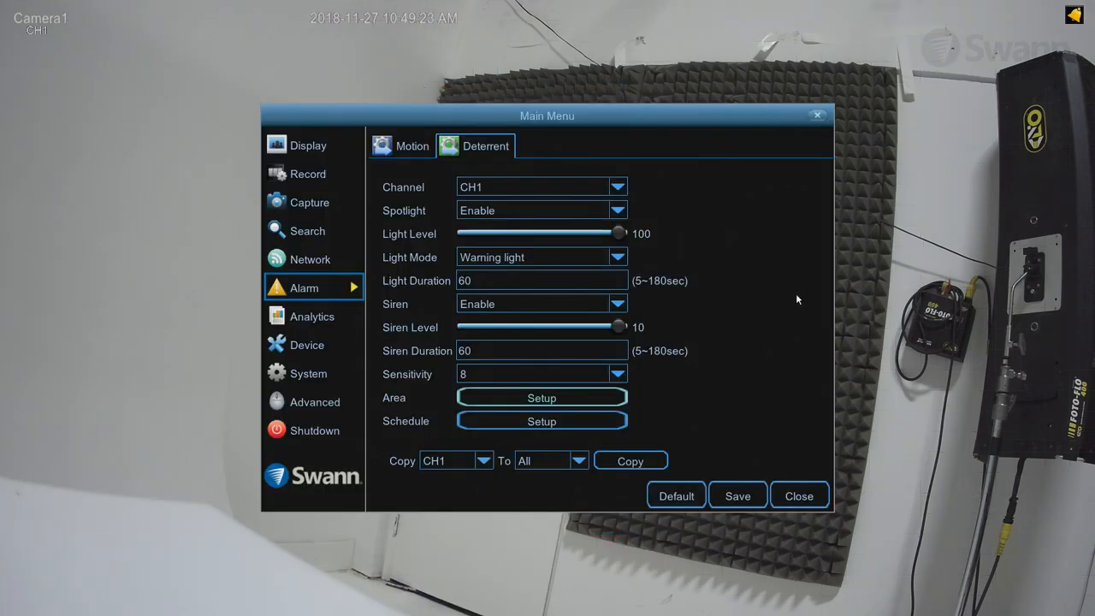
Save CH1's deterrent settings with the door-region detection area
left_click(737, 496)
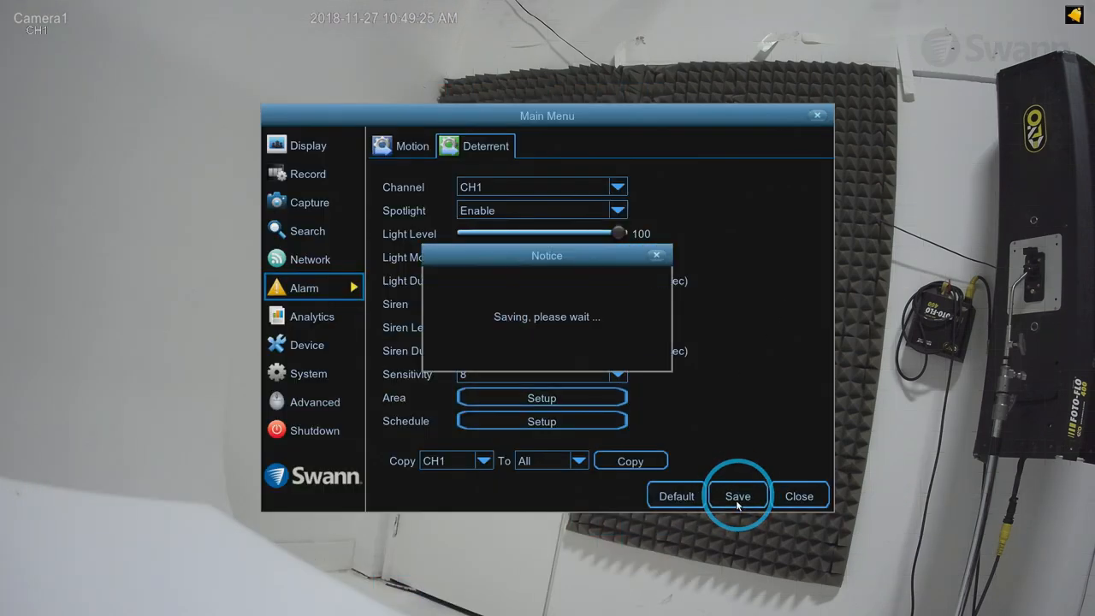
left_click(737, 496)
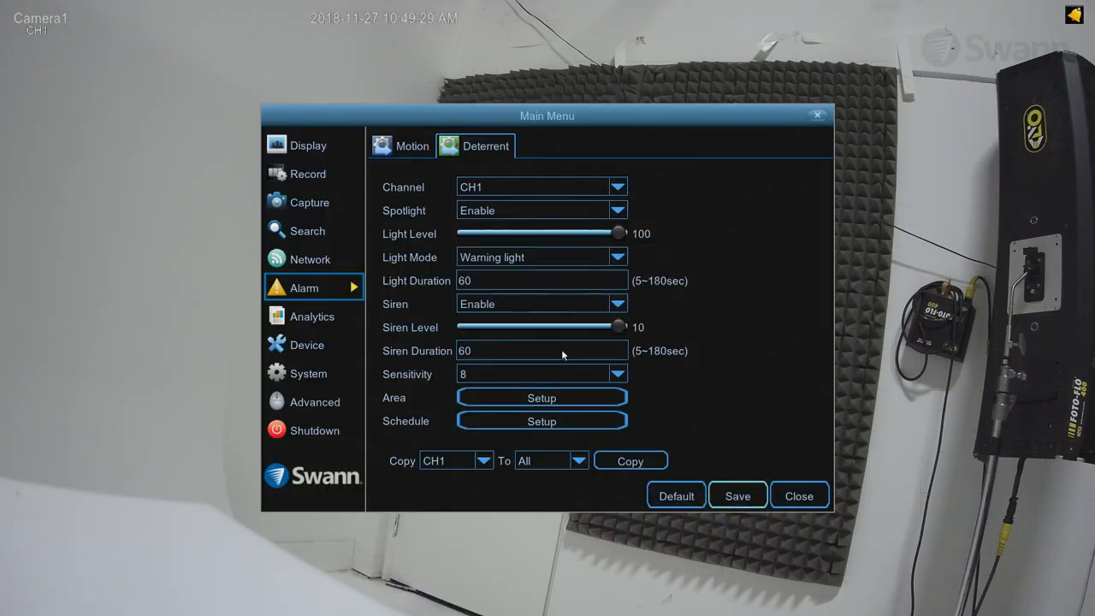
Fill the deterrent schedule grid for all hours of every day and save it
left_click(542, 421)
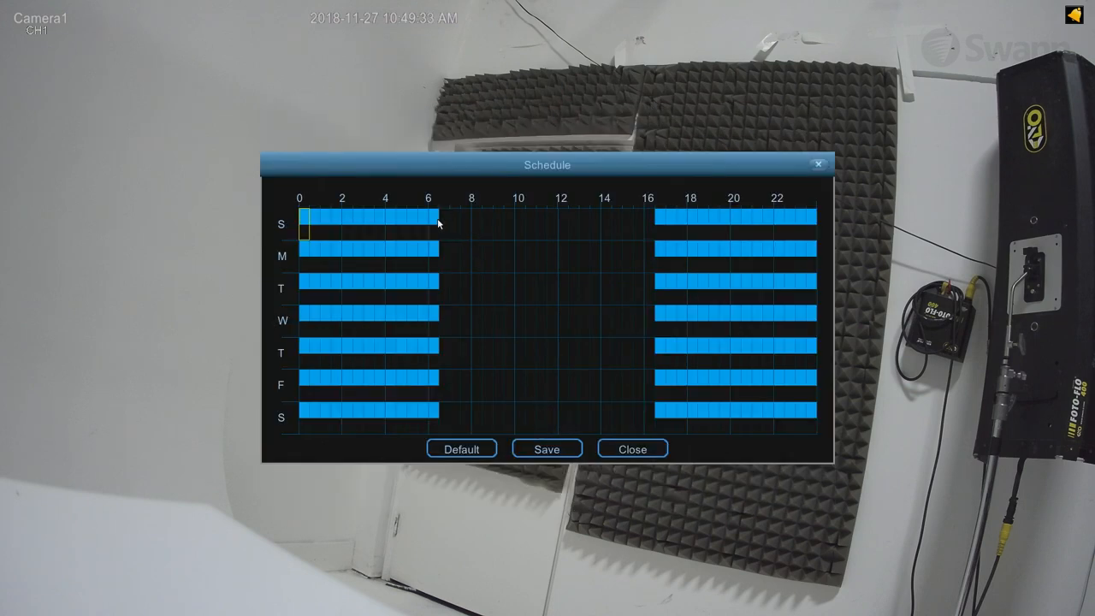
mouse_move(444, 223)
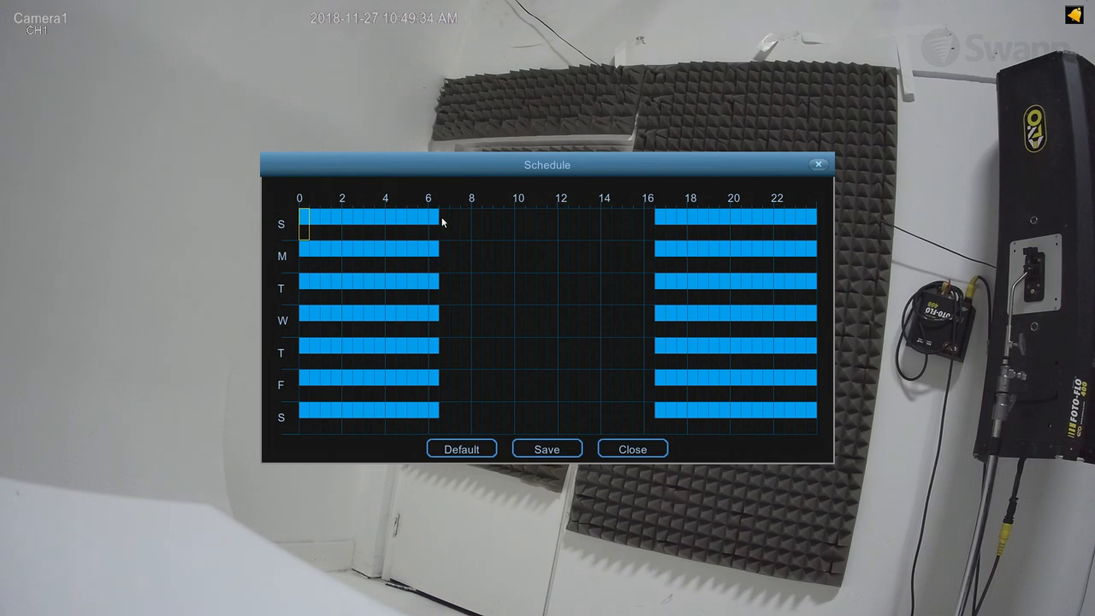
left_click_drag(428, 224, 654, 224)
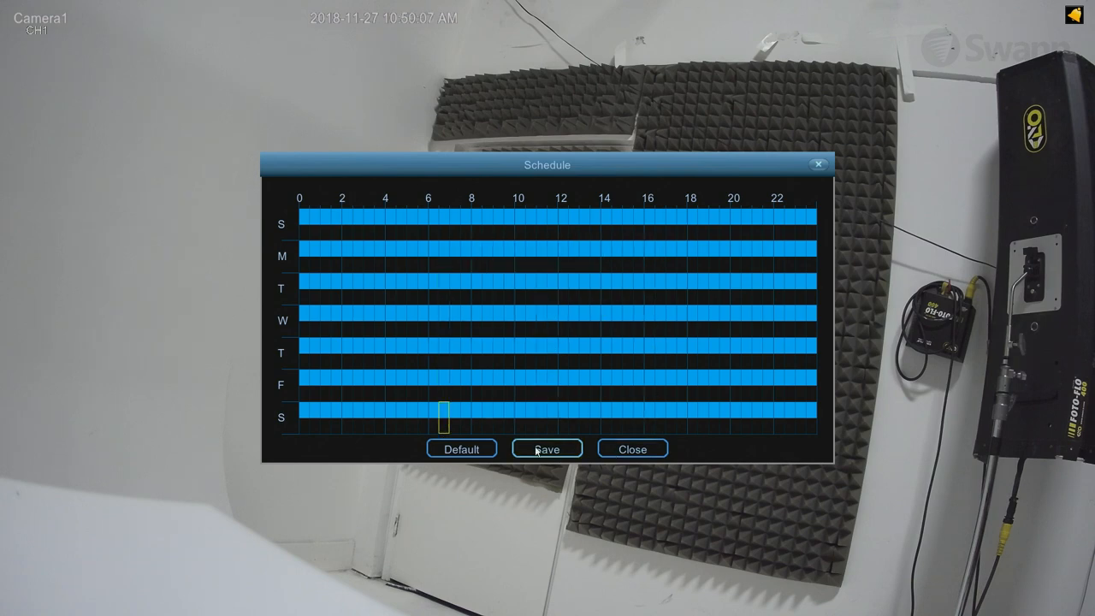
left_click(632, 449)
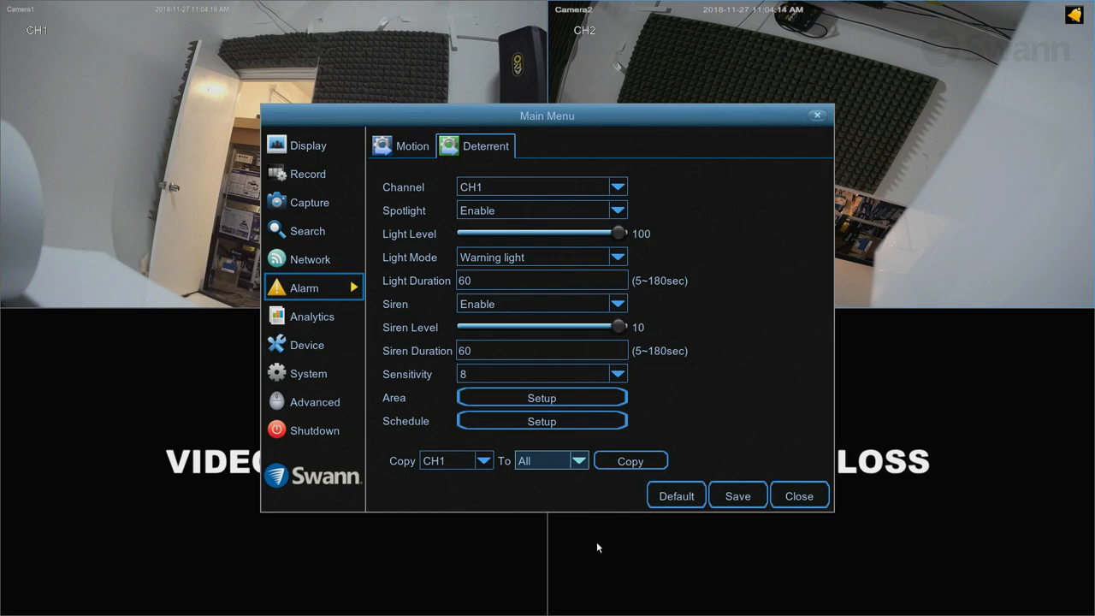
mouse_move(541, 490)
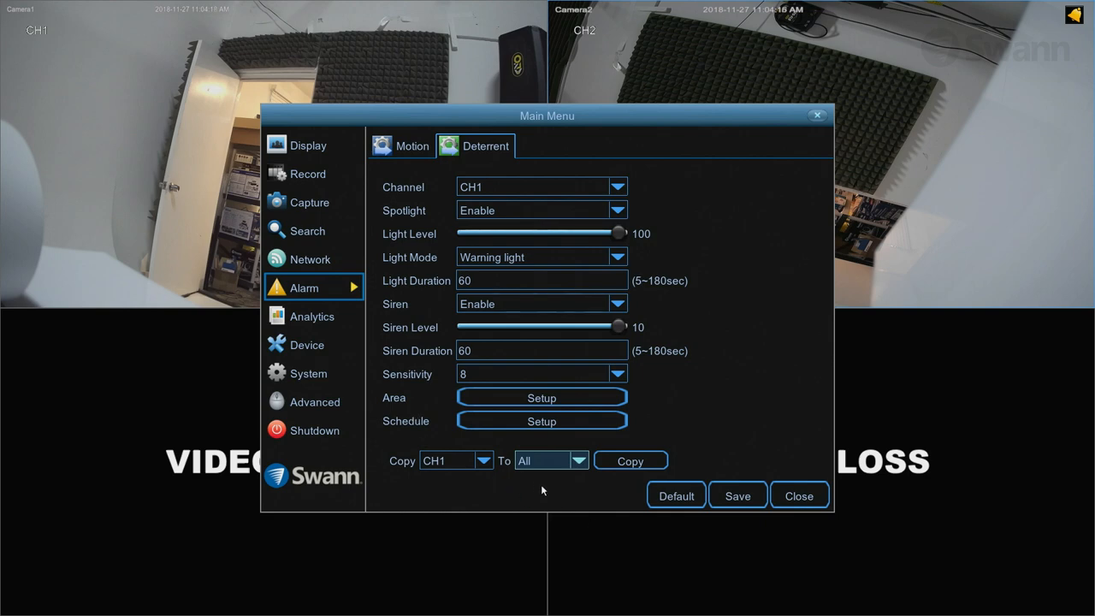
Select CH1 as the copy source and All as the destination channels
left_click(484, 462)
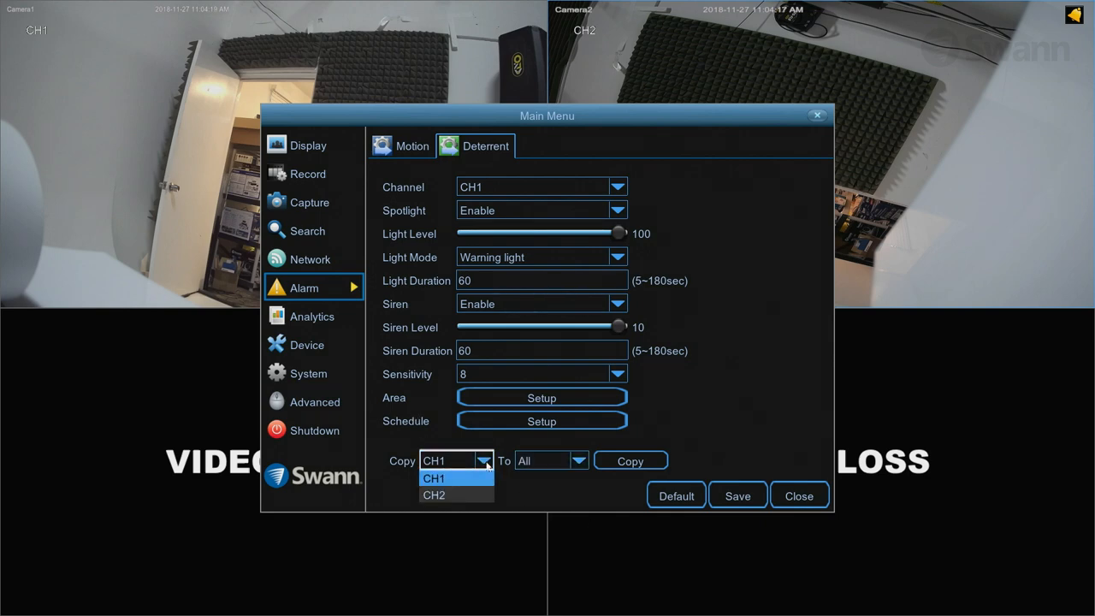
left_click(433, 478)
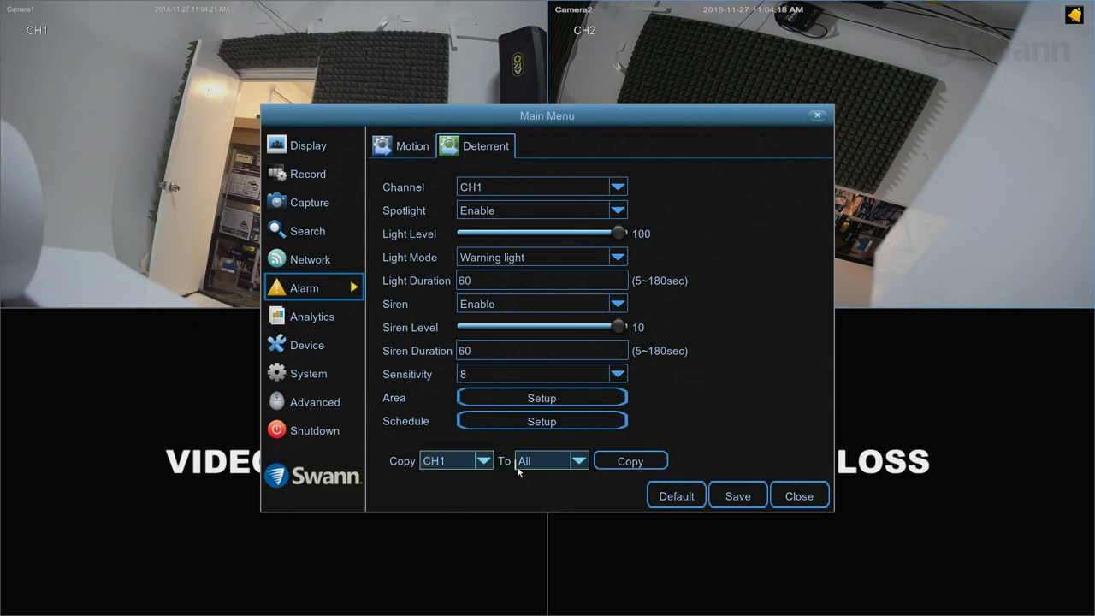
left_click(550, 460)
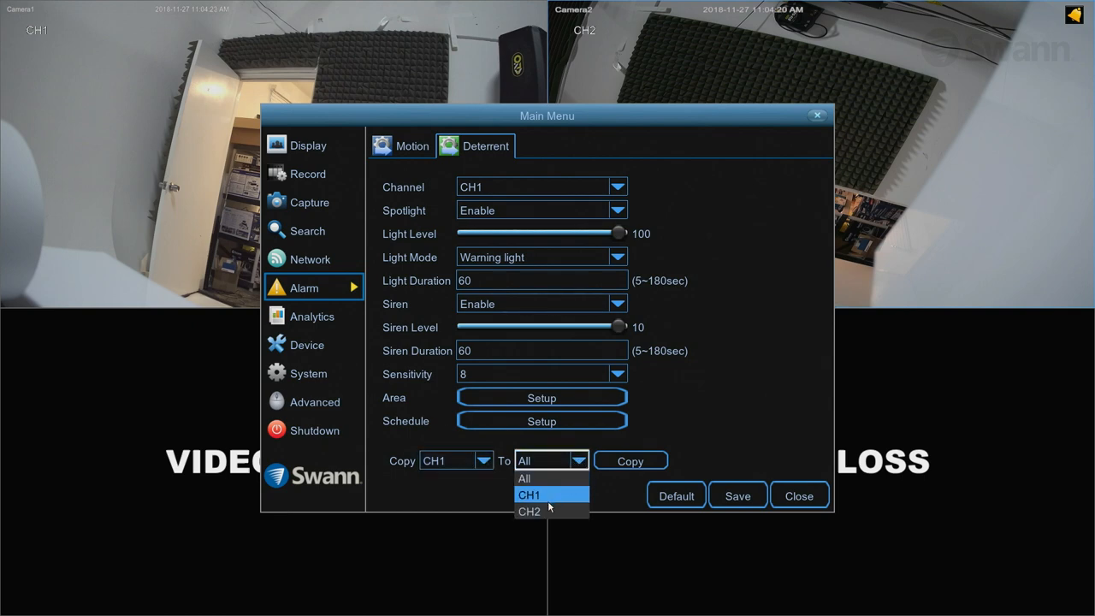
left_click(528, 512)
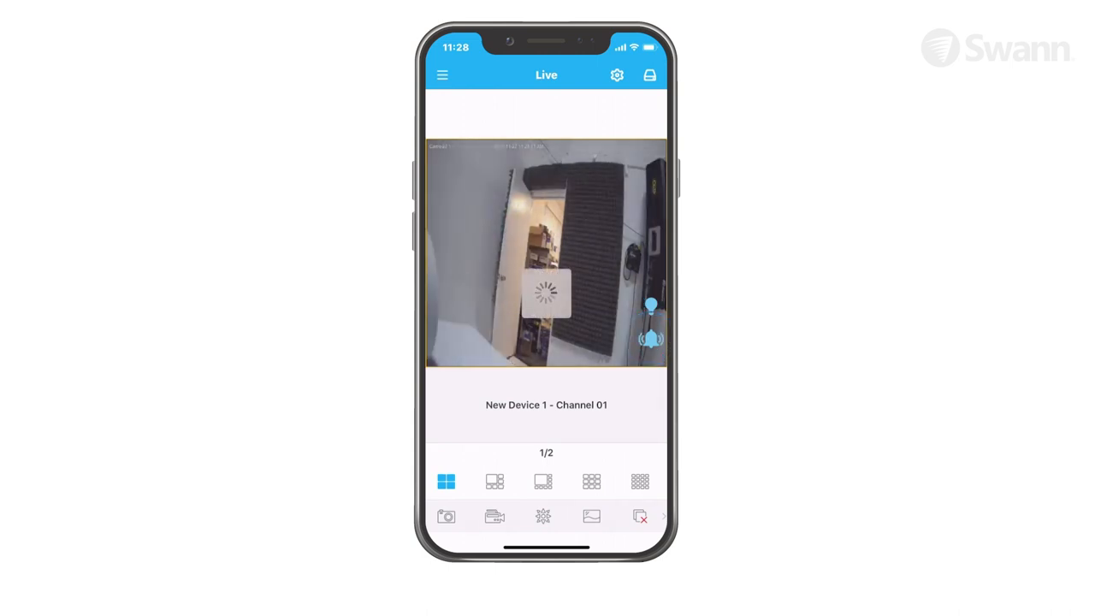
Turn on the camera spotlight using the bulb icon on Channel 01's live feed
left_click(650, 308)
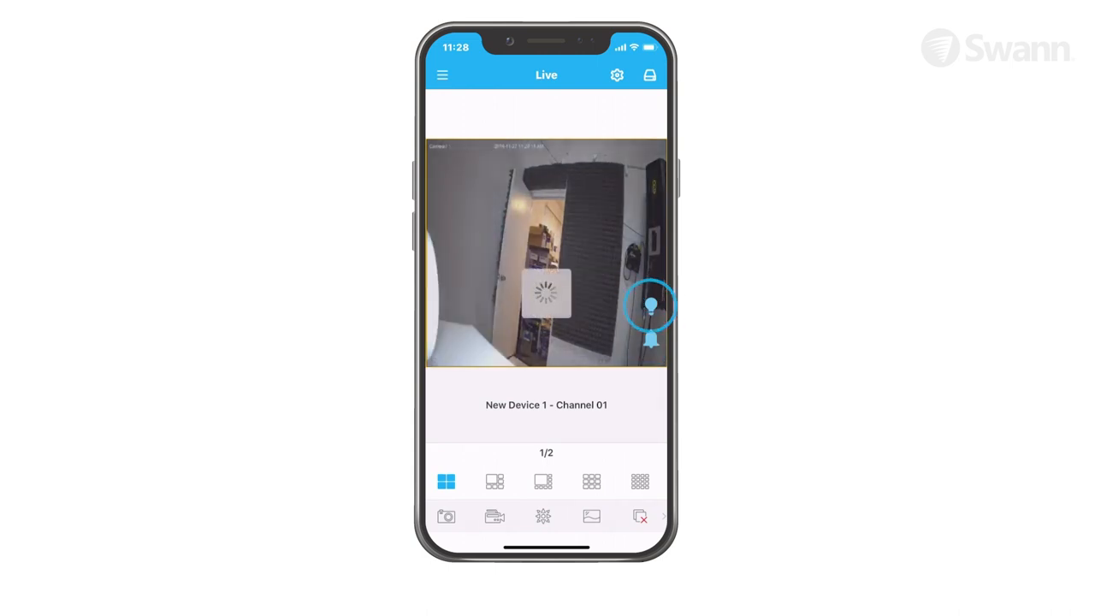